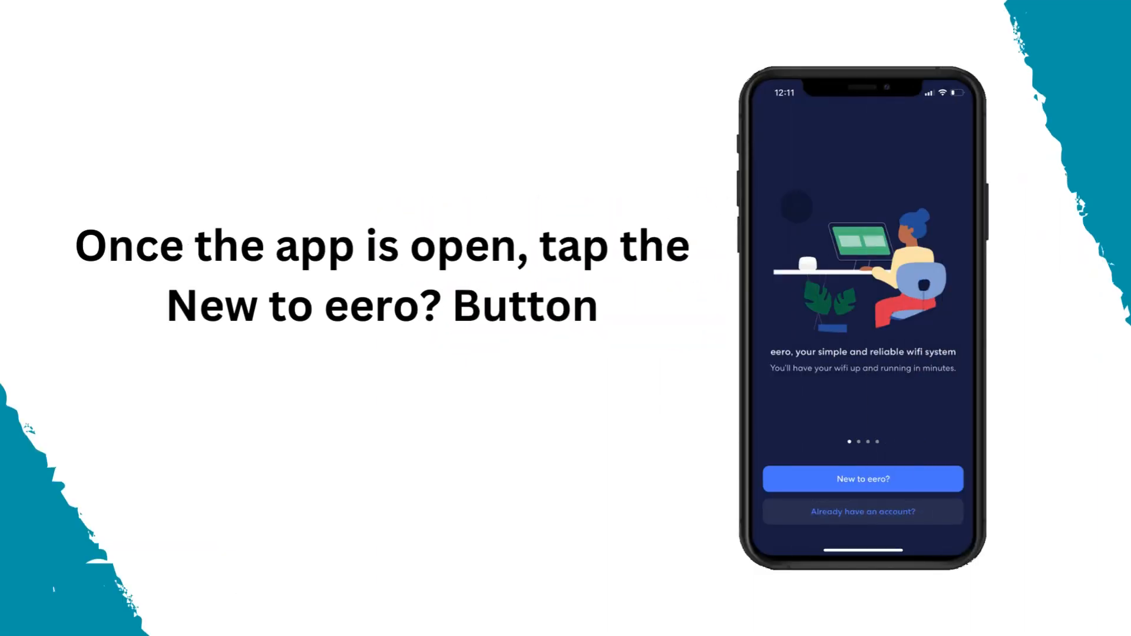
Choose the 'New to eero?' path from the intro screen.
left_click(862, 479)
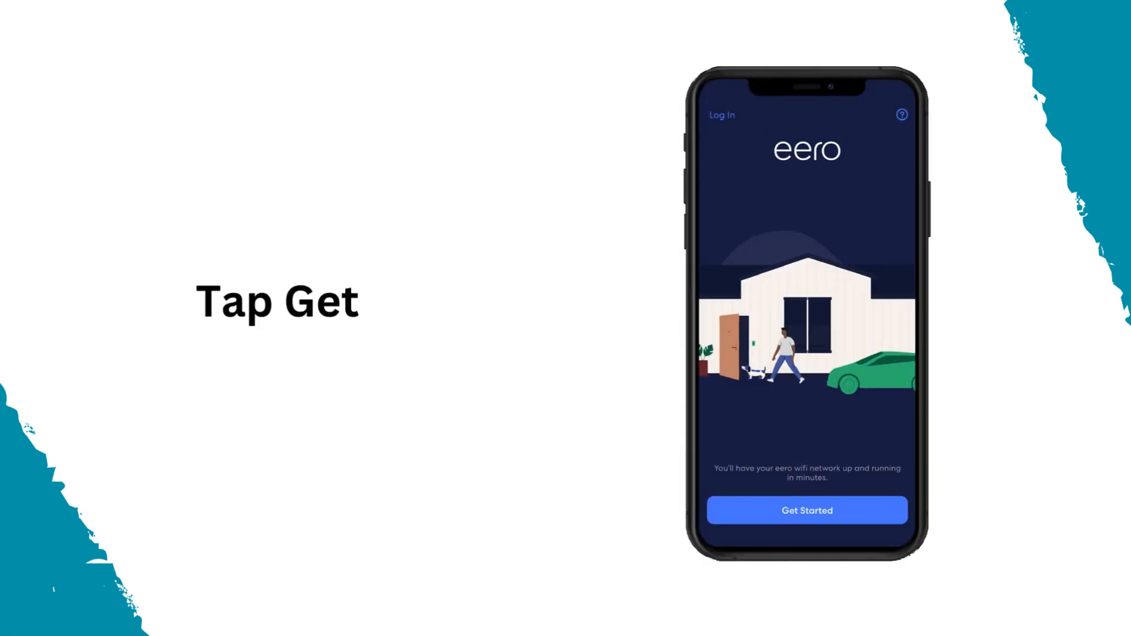
Choose Get Started to reach the checklist of items needed for setup.
left_click(806, 511)
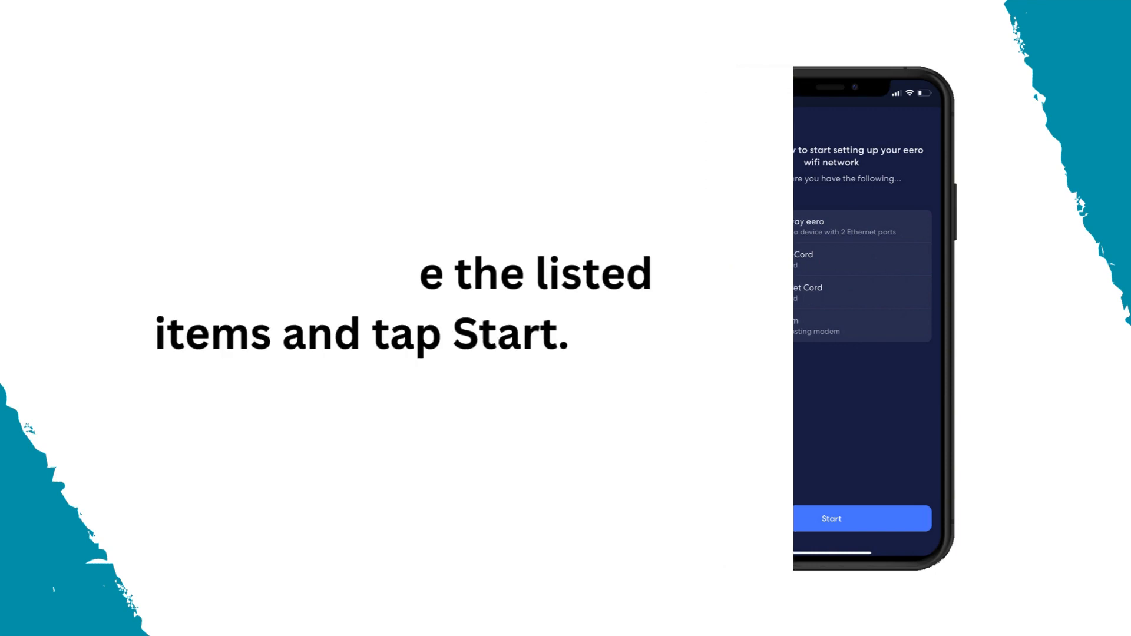
Confirm the required items, then acknowledge the unplug-modem and connect-gateway steps.
left_click(831, 519)
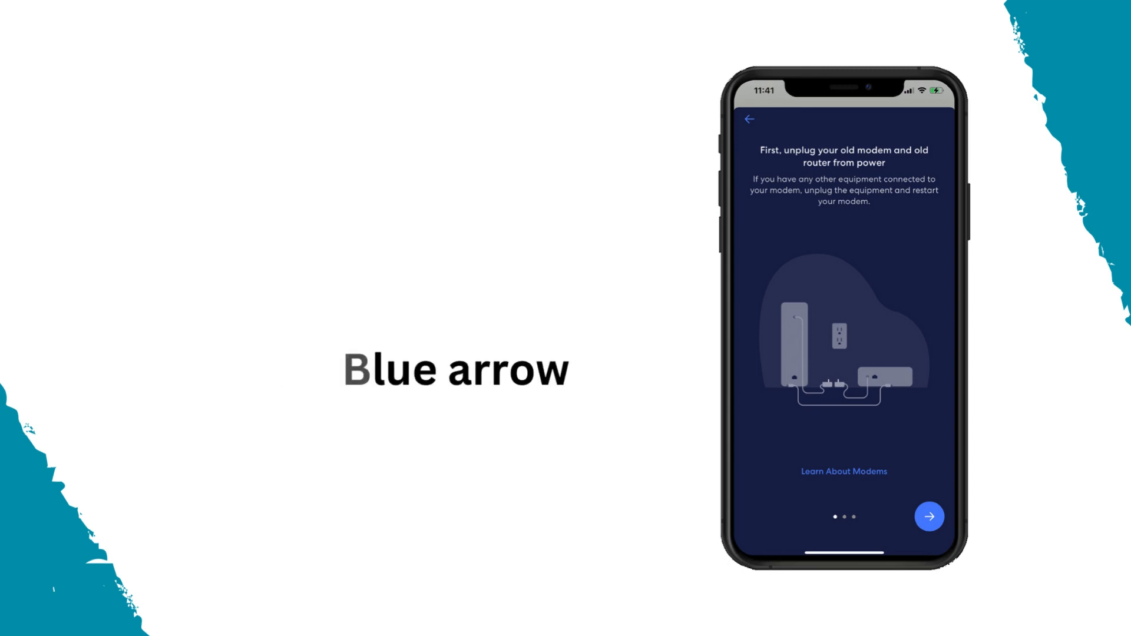
left_click(930, 517)
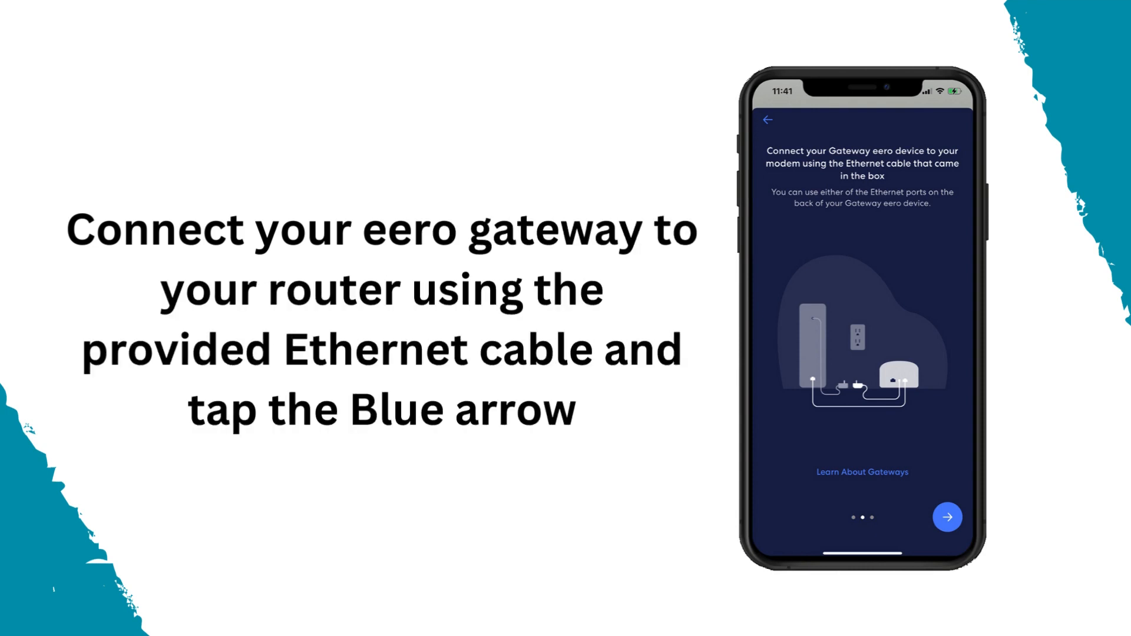
left_click(947, 517)
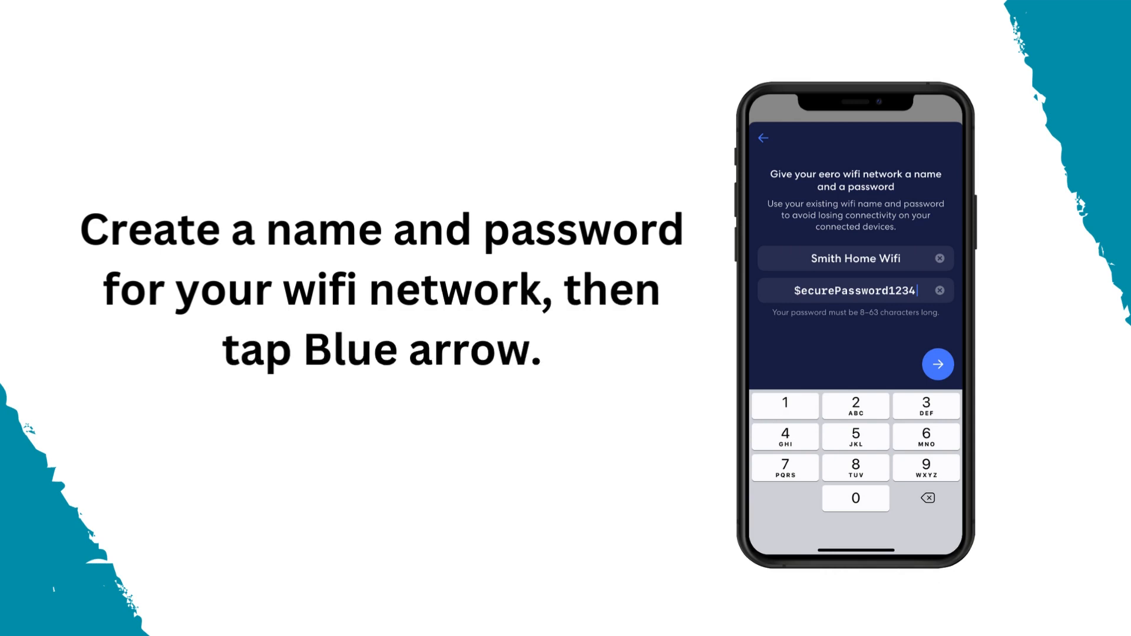
Submit the entered wifi network name and password.
left_click(939, 364)
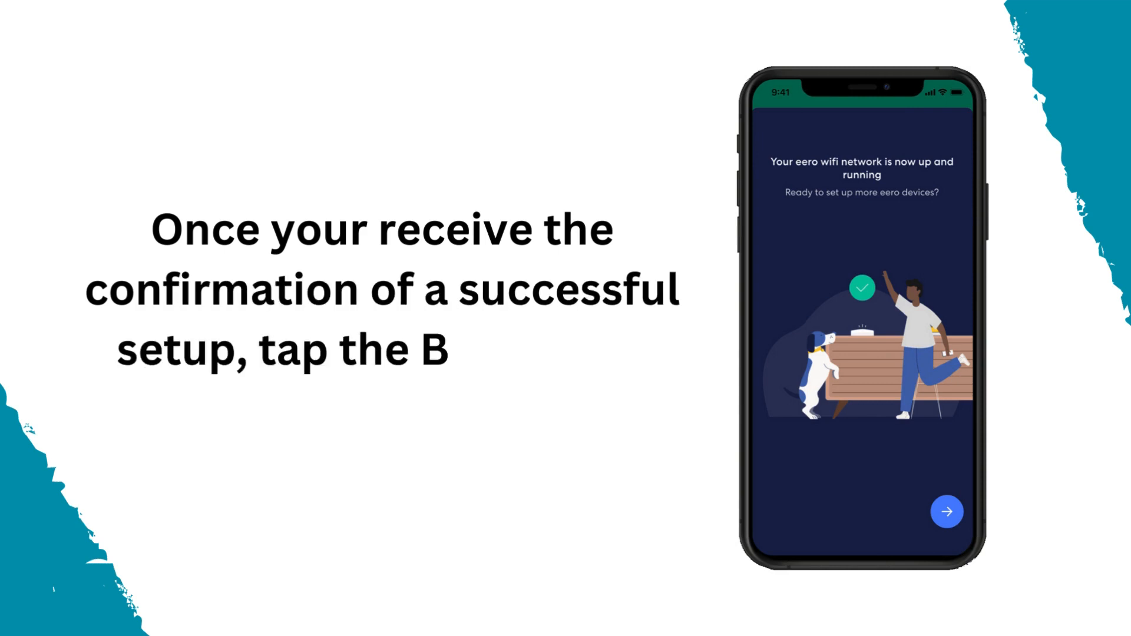
Continue past the 'network is up and running' confirmation to the finish options.
left_click(946, 511)
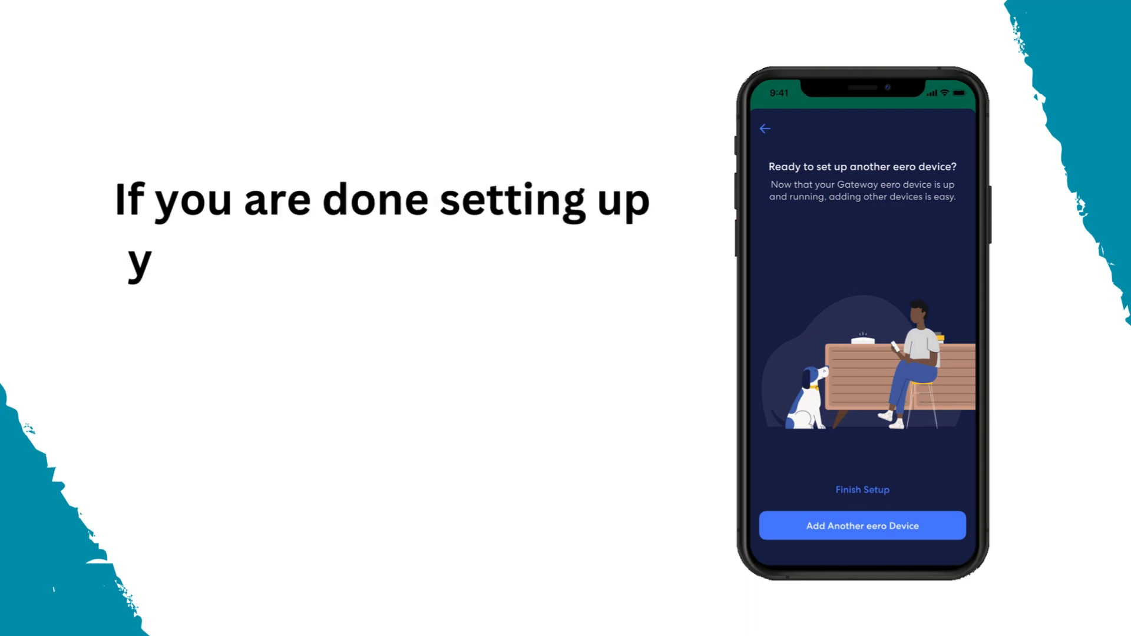